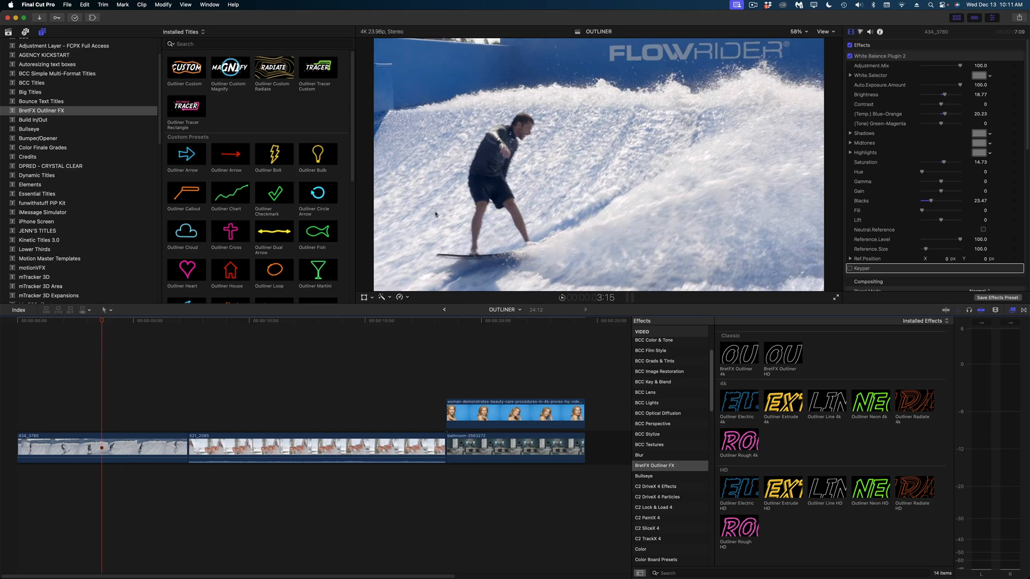
mouse_move(429, 257)
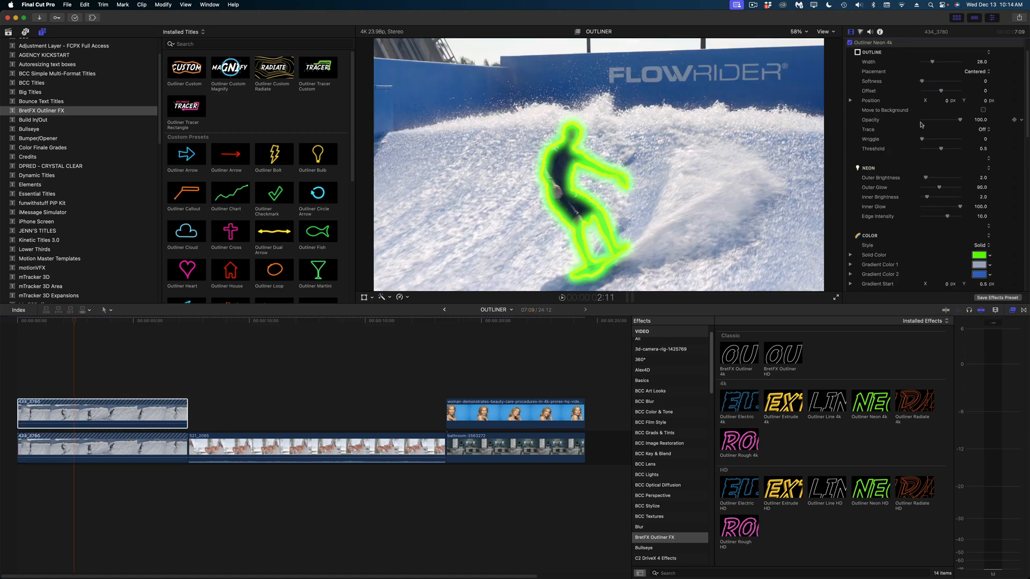
Step: Set the Outliner Neon Placement to Outside with Offset 26 so the glow sits beyond the surfer
click(979, 71)
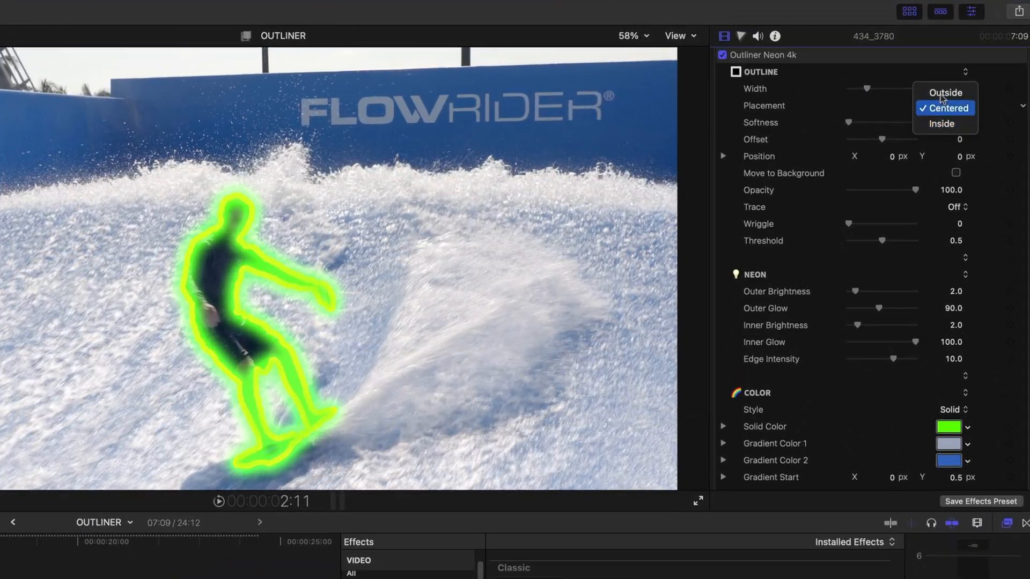
click(945, 92)
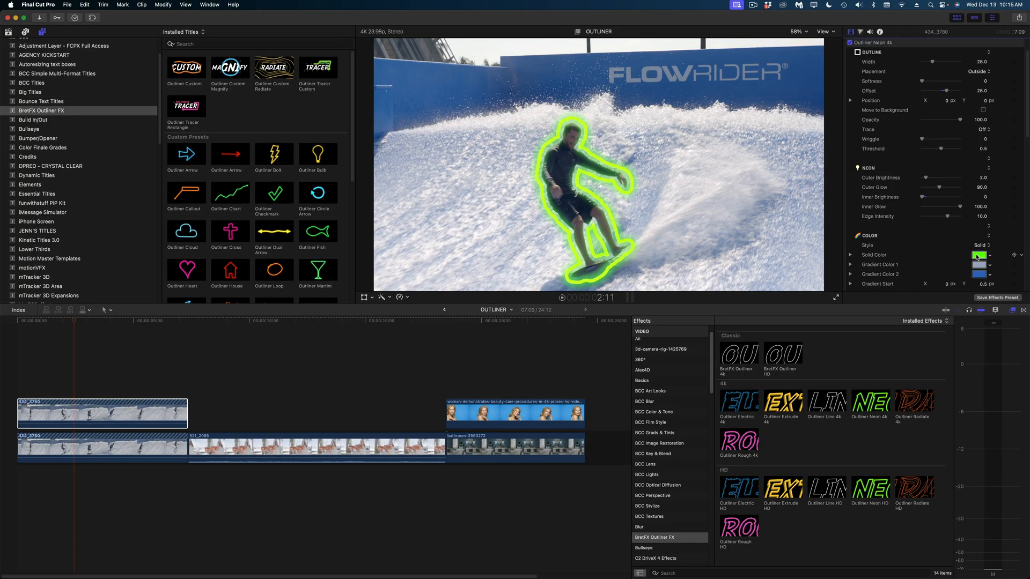
click(978, 255)
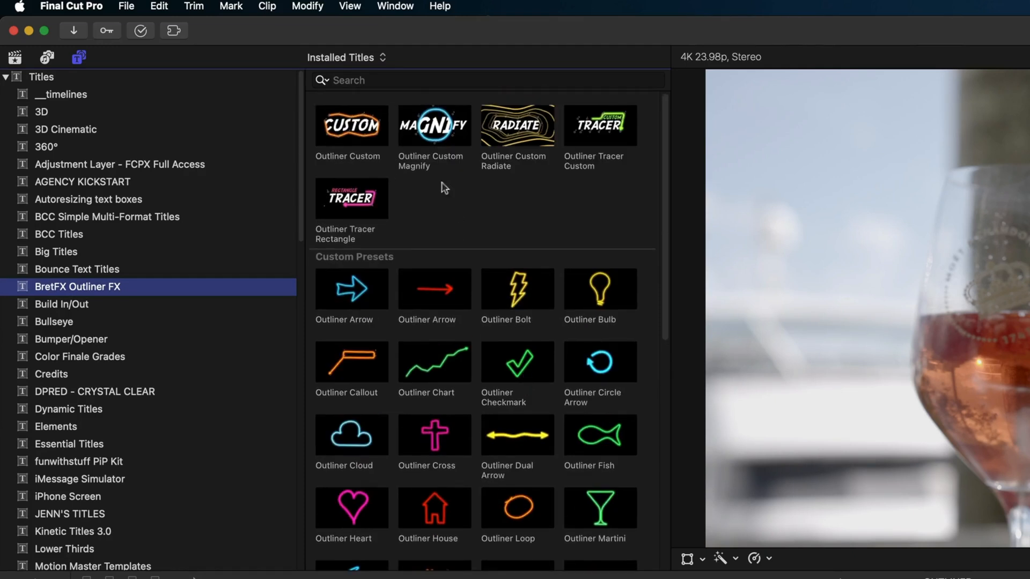
mouse_move(385, 218)
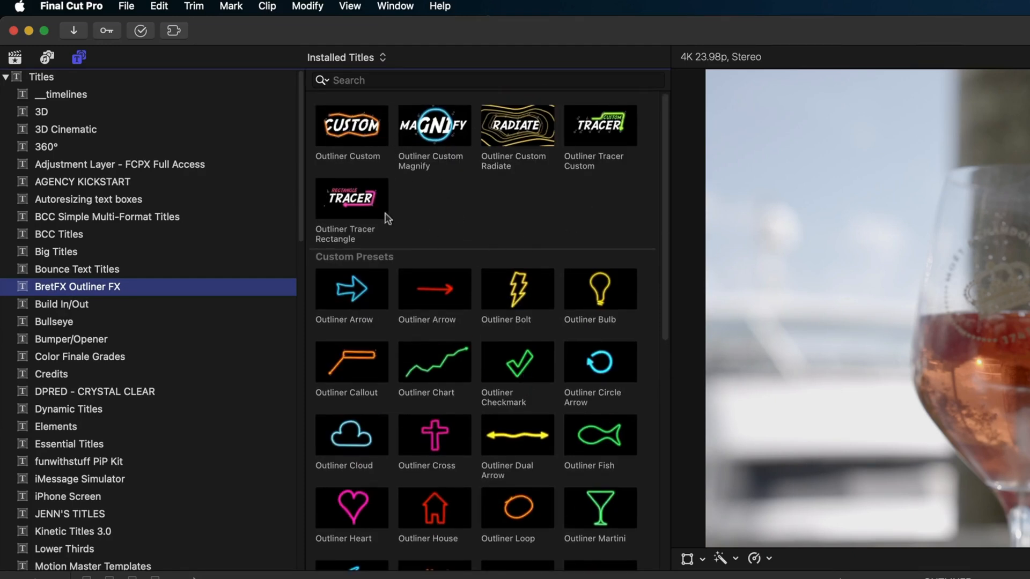
Step: Add the Outliner Wine title from the BretFX Outliner FX browser above the rosé clip
scroll(down, 3)
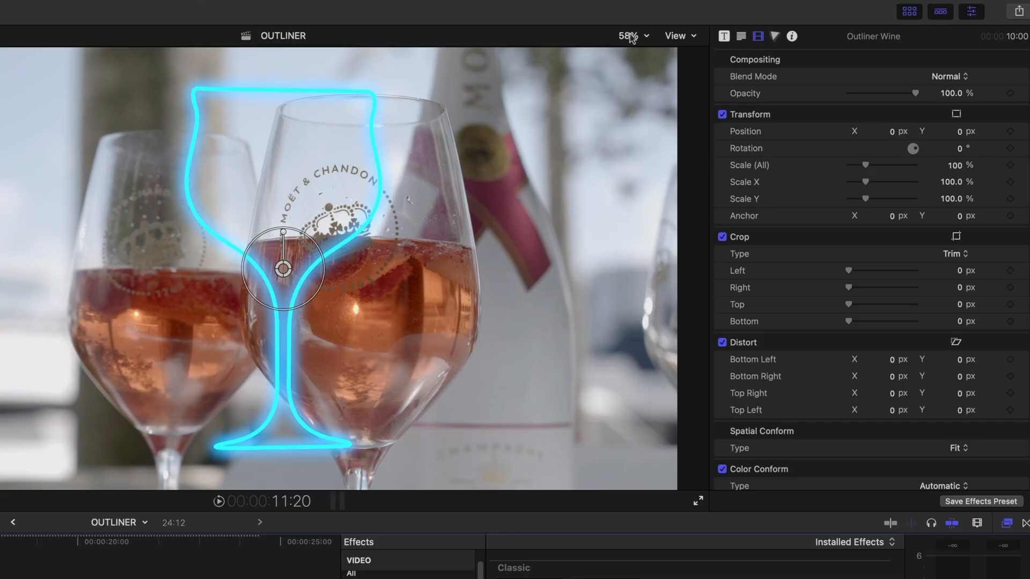
Step: Zoom the viewer to 25%, show Points & Transform controls, fit the outline to the glass and colour it orange
click(629, 36)
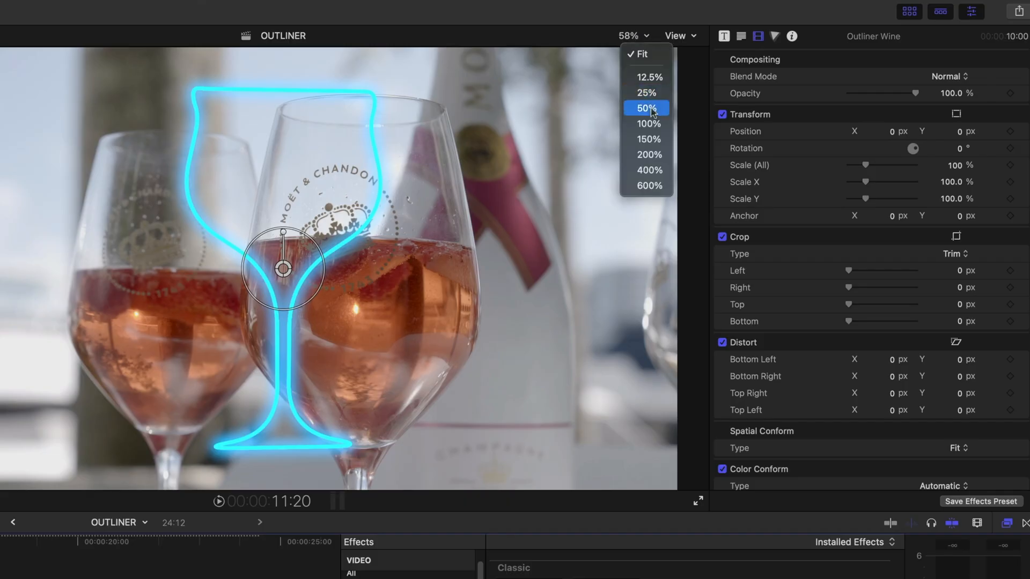
click(645, 92)
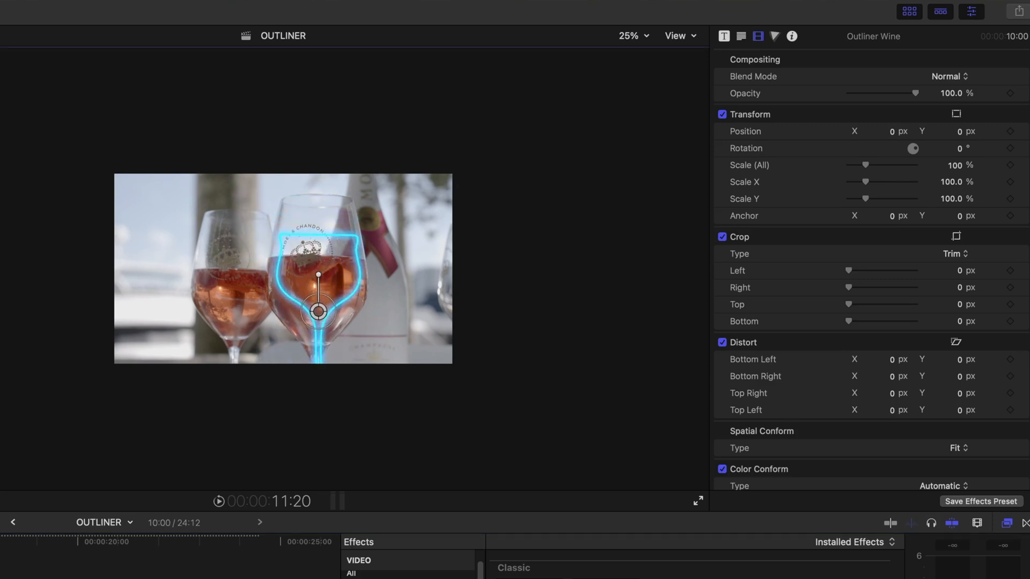
click(723, 37)
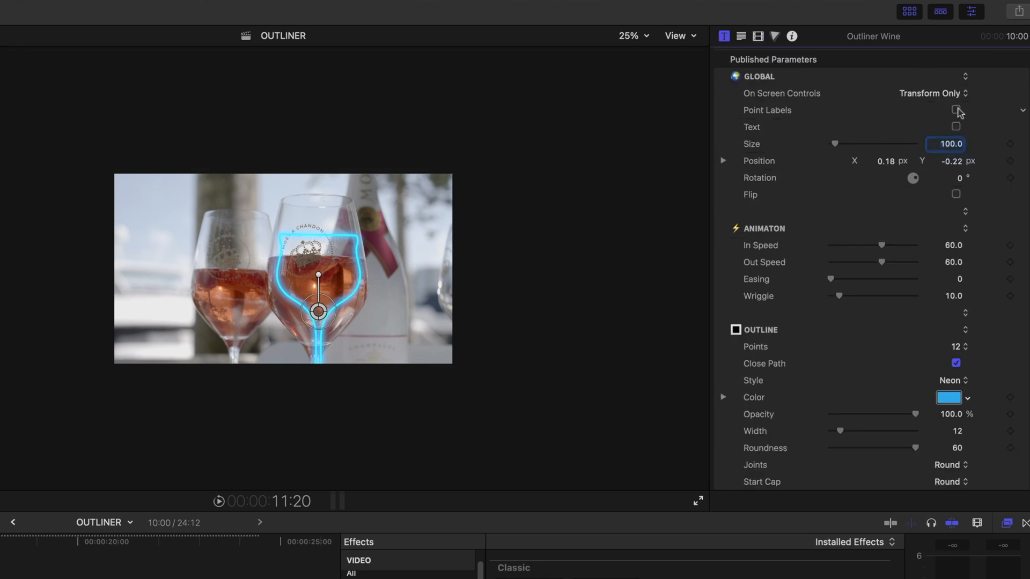
click(931, 93)
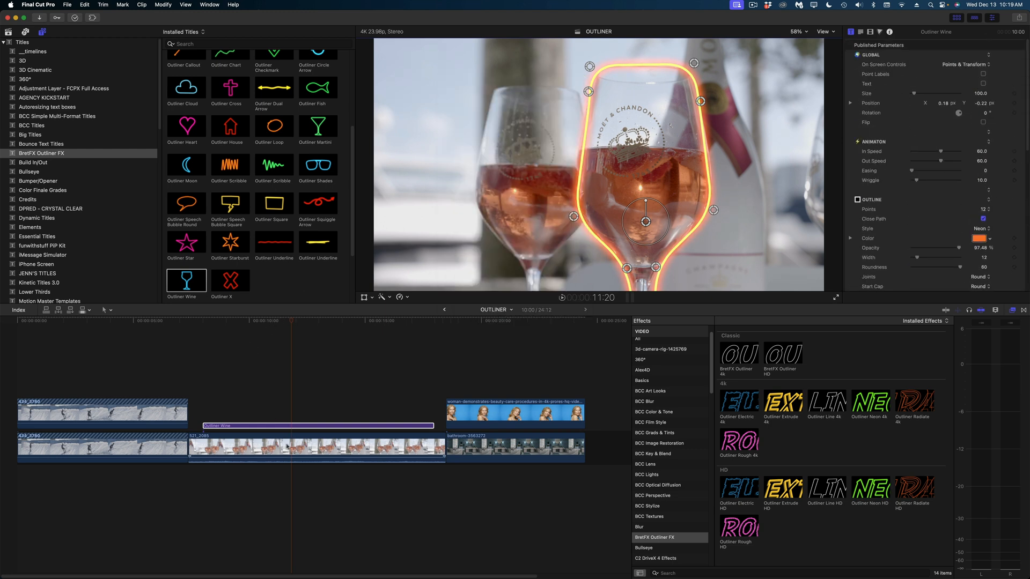
click(315, 449)
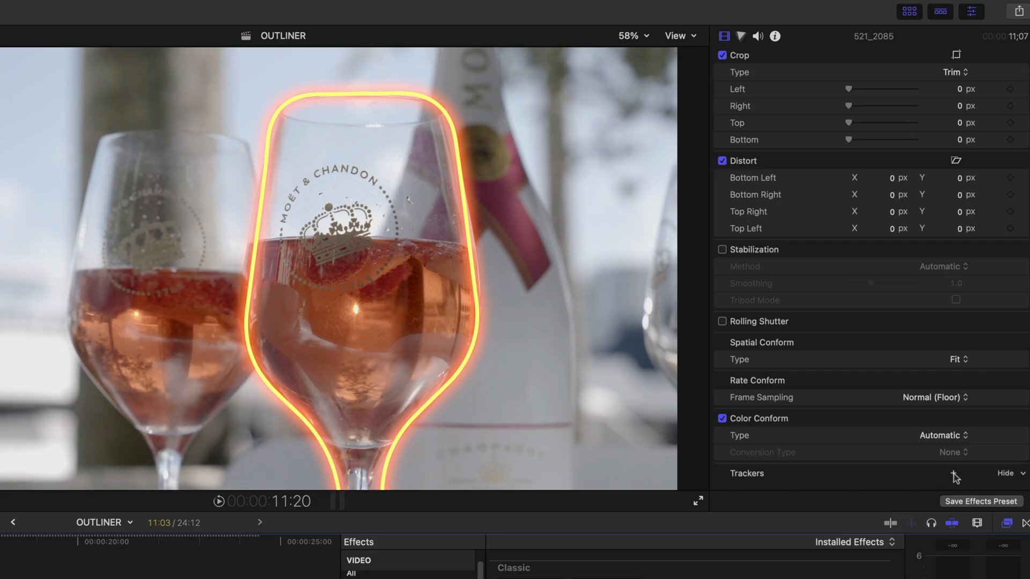
Step: Add a tracker to the rosé clip, place it on the glass logo and analyze the motion
click(952, 473)
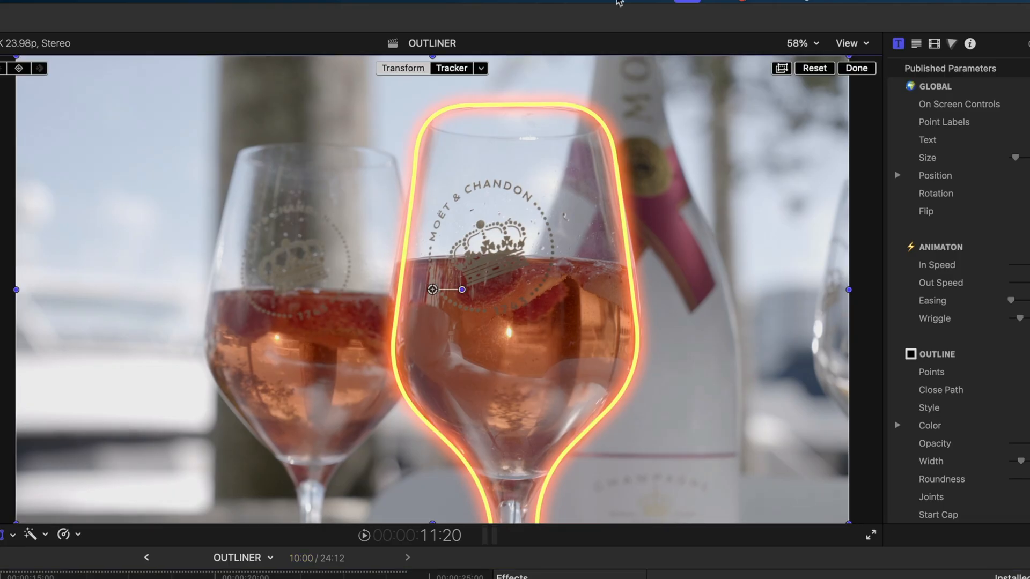
click(480, 67)
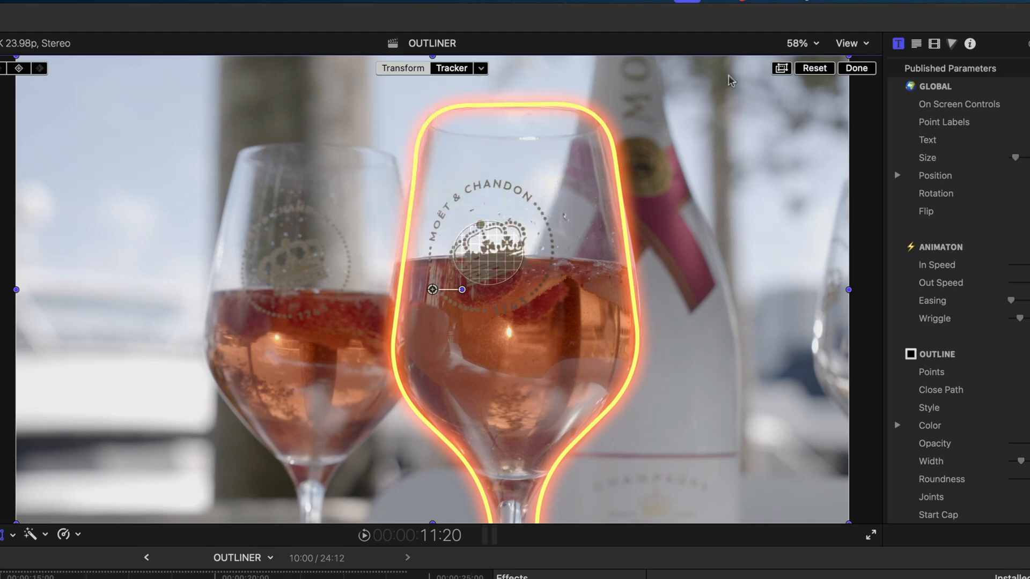
click(856, 68)
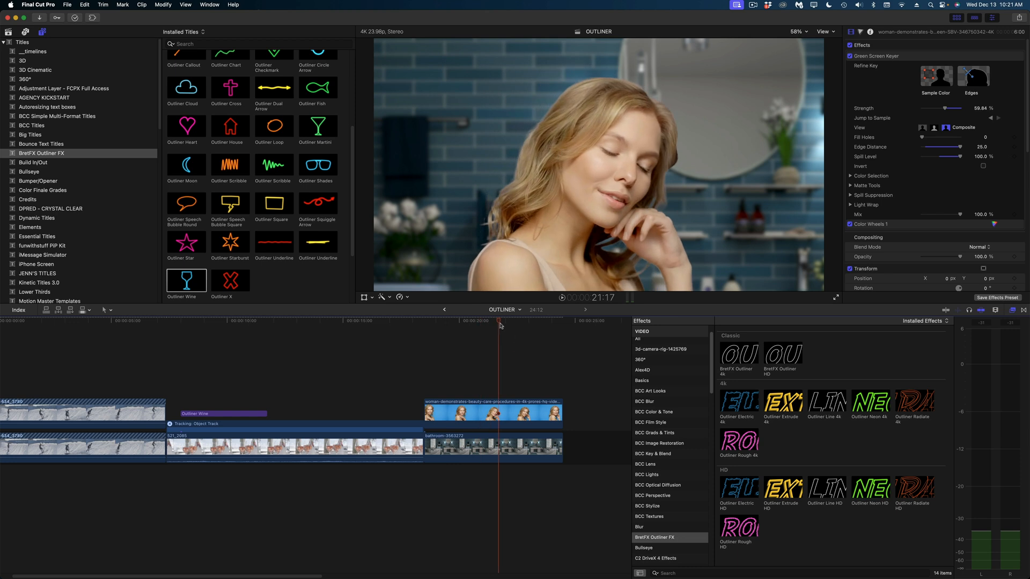
Step: Disable the bathroom background clip with V so the keyed woman sits over black
click(495, 322)
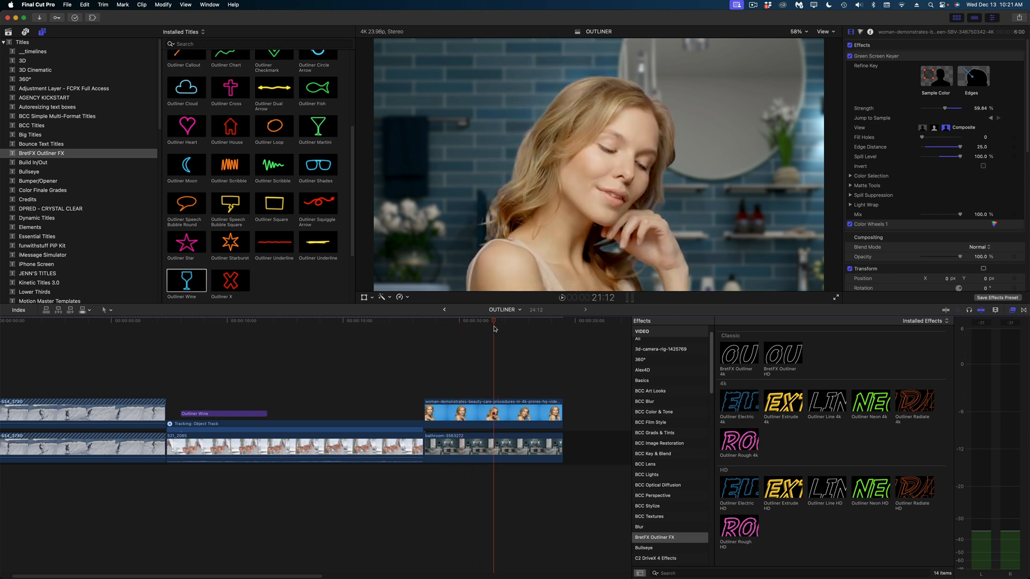
click(492, 449)
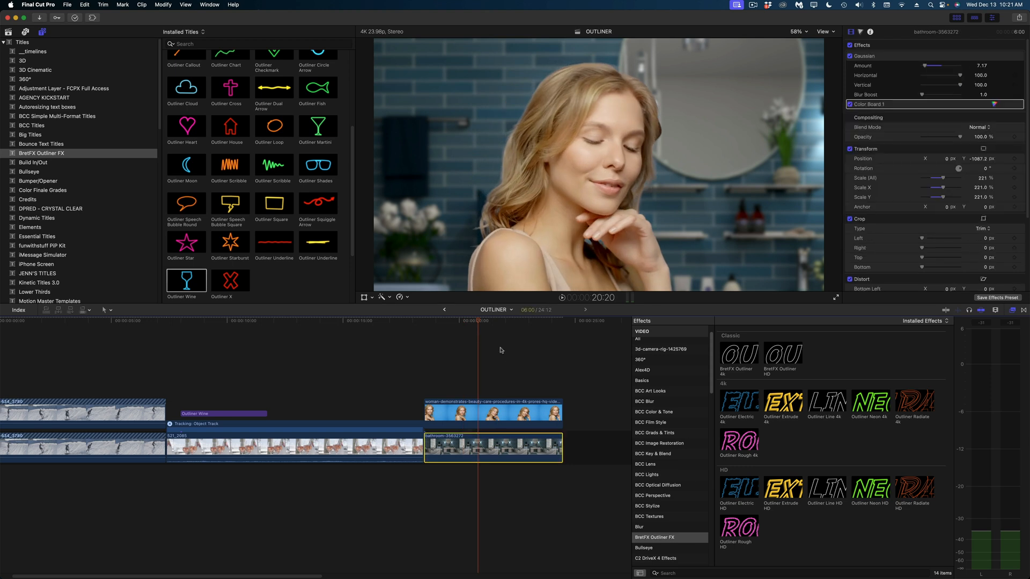
click(492, 412)
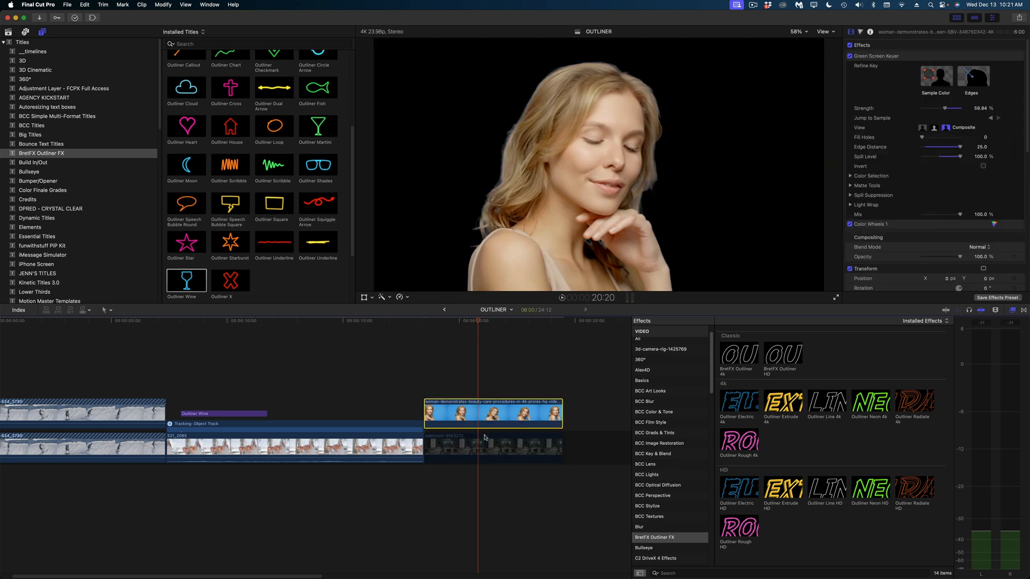
click(492, 446)
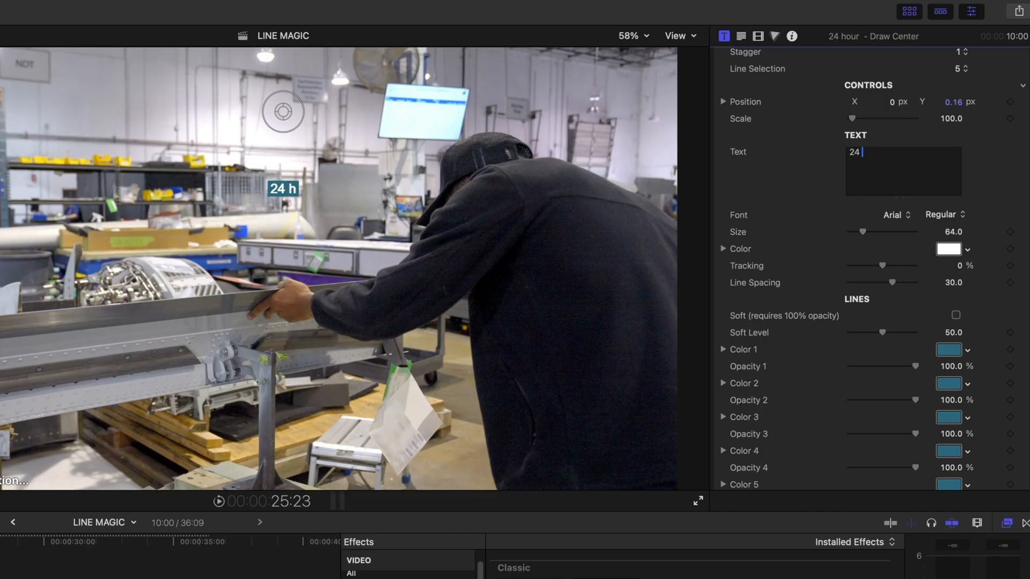
Step: Enter '24 Hour Manufacturing Capabilities' lines in Bebas Neue at size 276 and adjust Position X
text(Hour Manufacturing Capabilities)
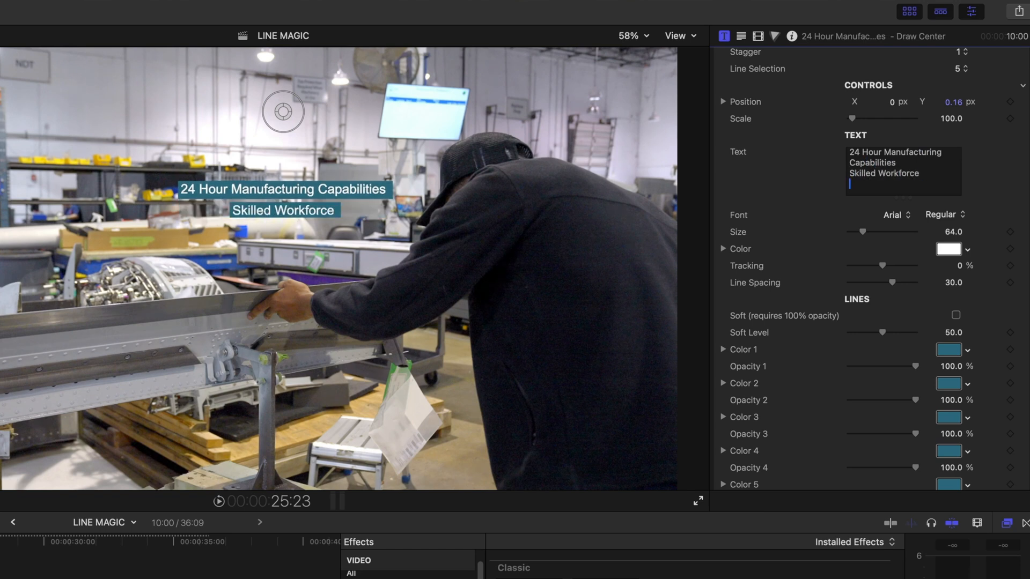
click(894, 215)
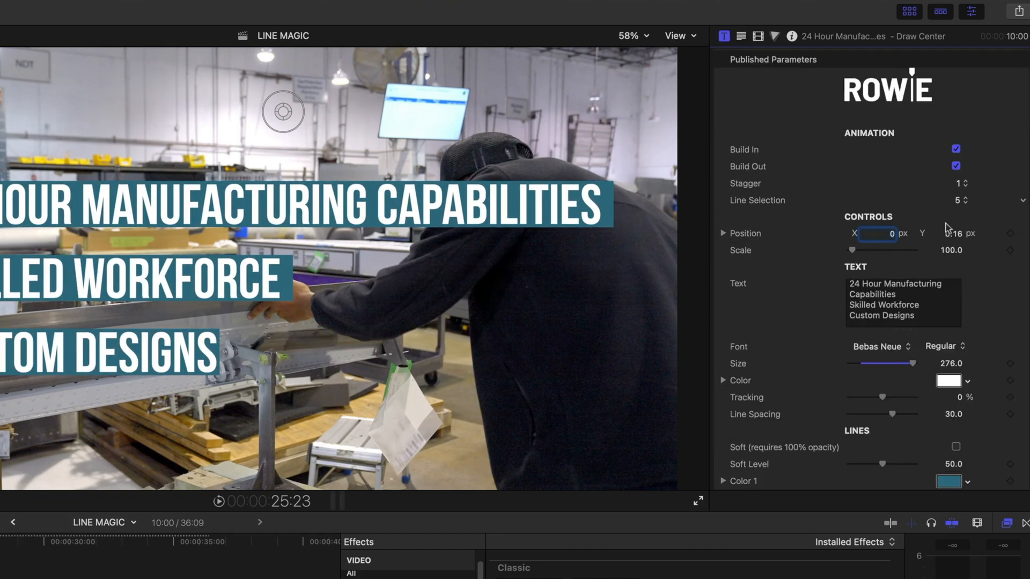
click(949, 481)
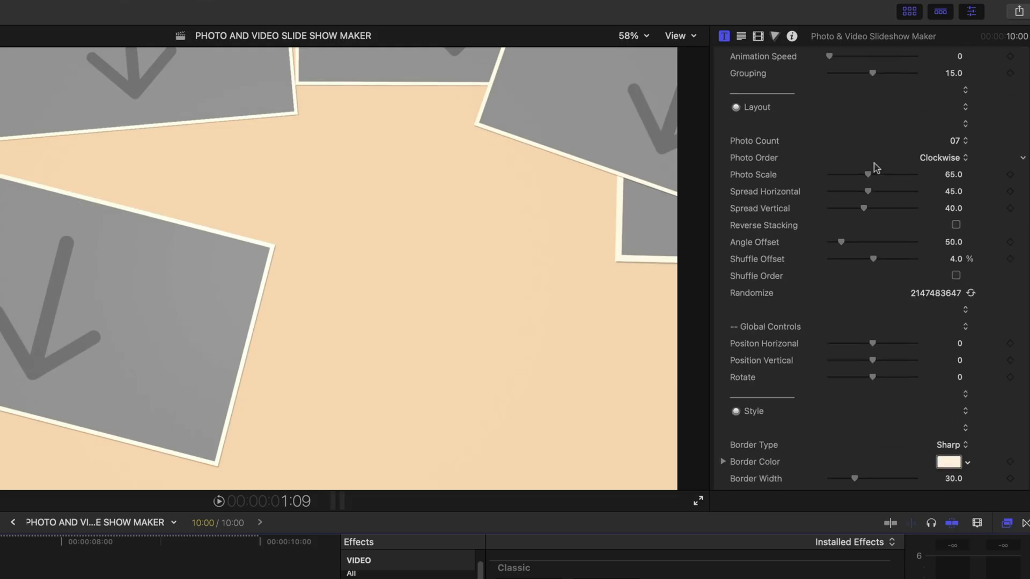
Step: Drop the beach and family photos into all seven slideshow drop zones
scroll(down, 3)
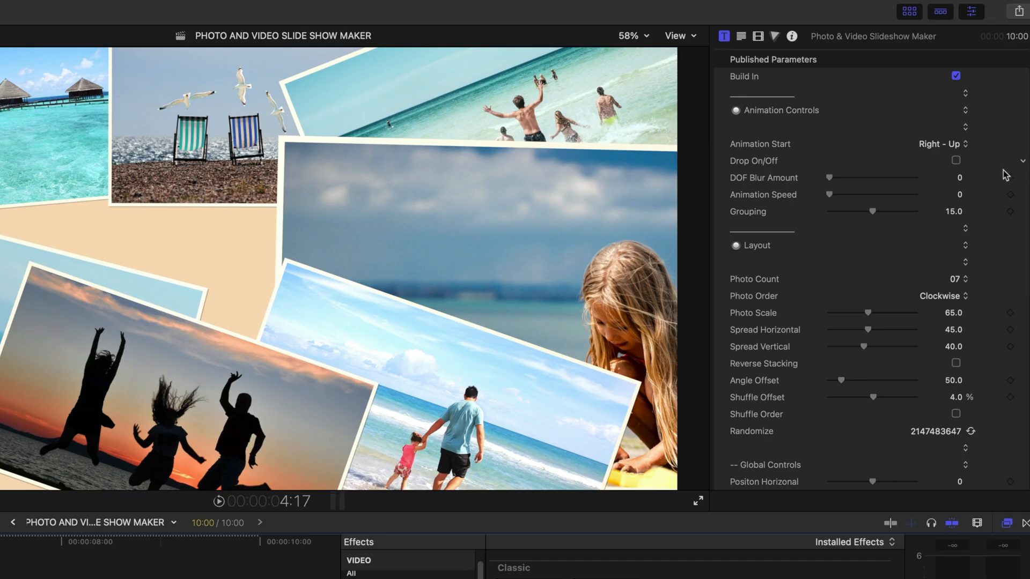
mouse_move(864, 123)
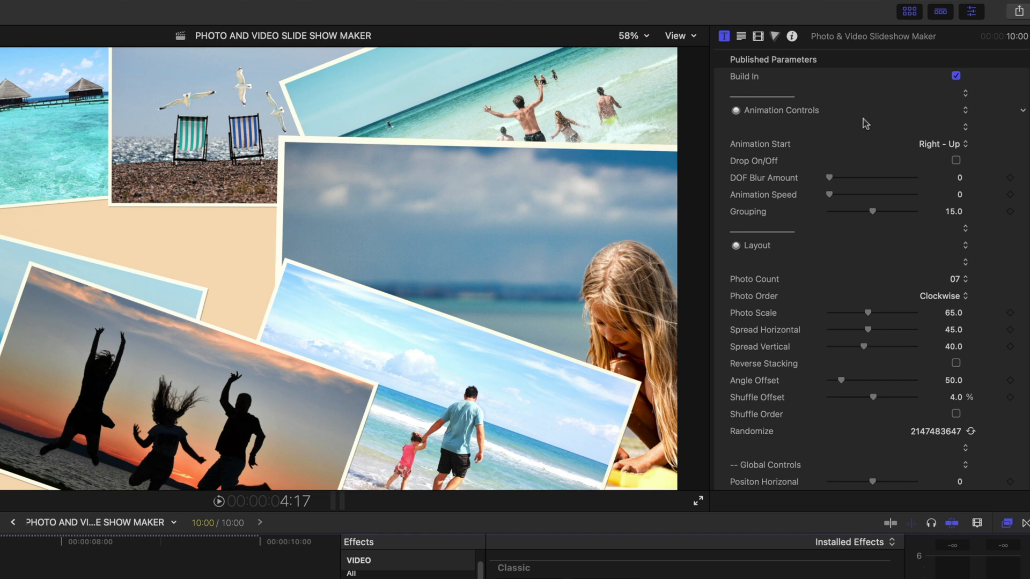
Step: Set the slideshow's Animation Start to Right
click(942, 144)
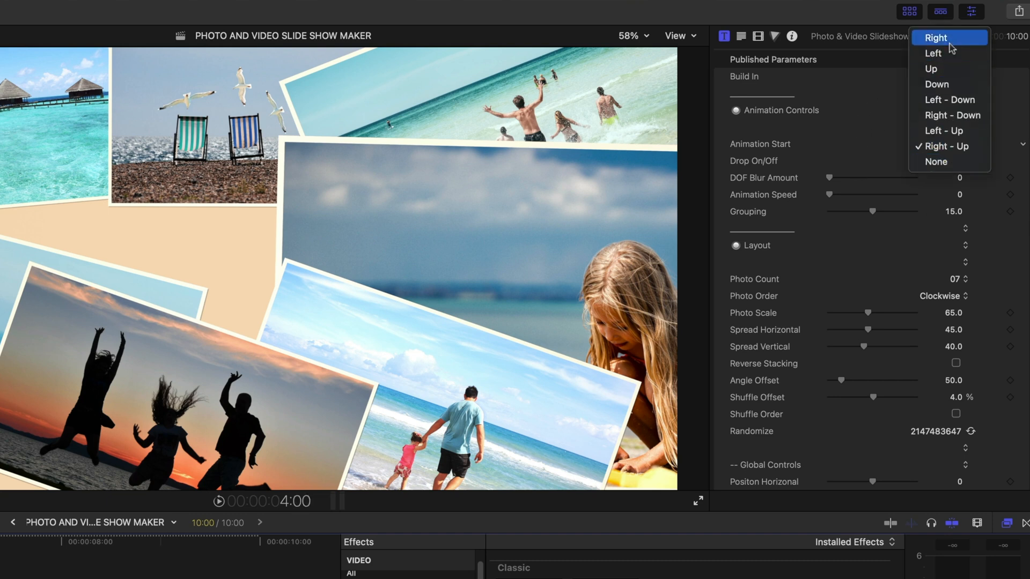
click(936, 36)
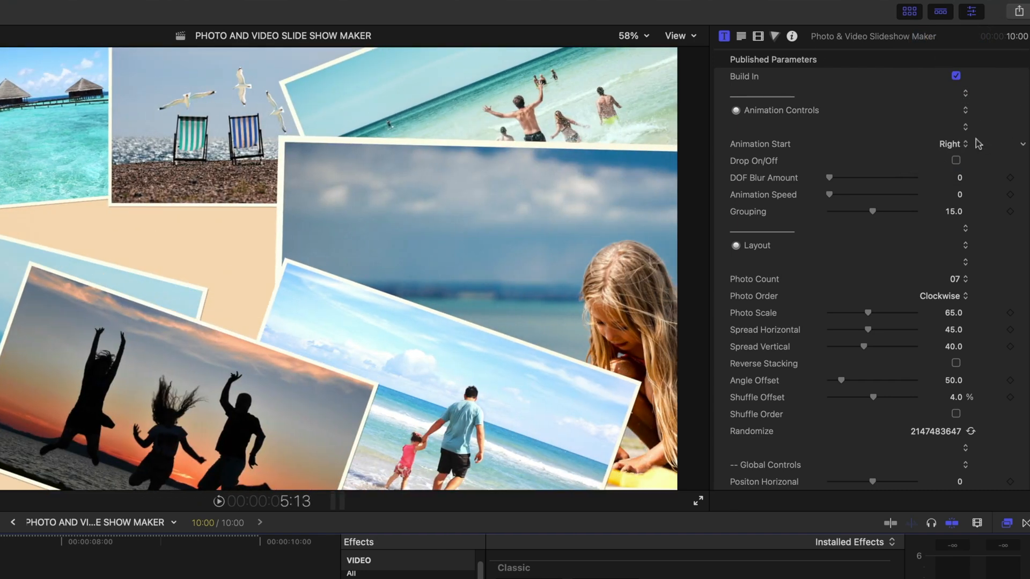
click(950, 144)
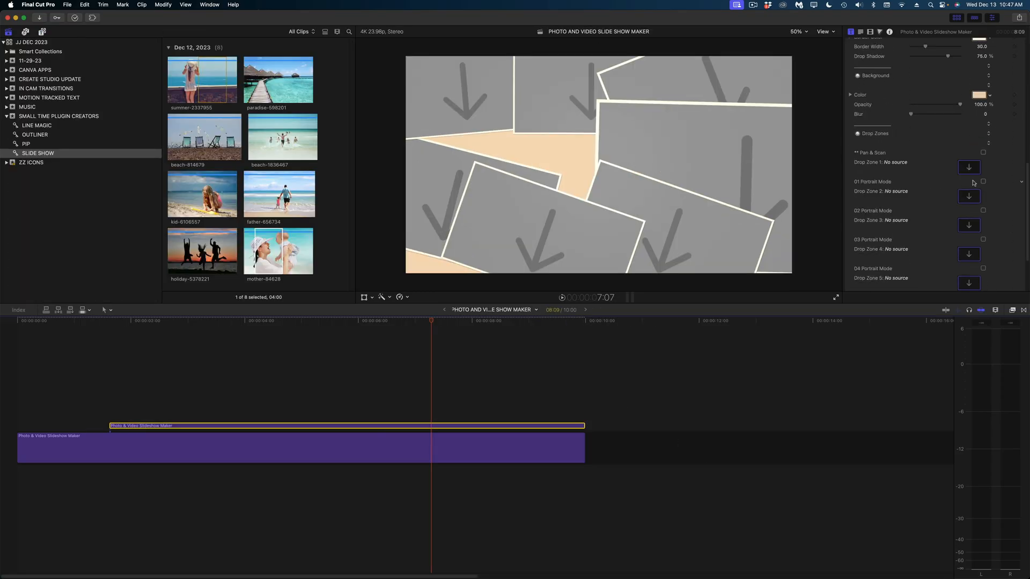
Step: Apply the mother-and-baby photo to Drop Zone 1 and adjust Photo Scale, Spread, Angle Offset and Position
click(969, 168)
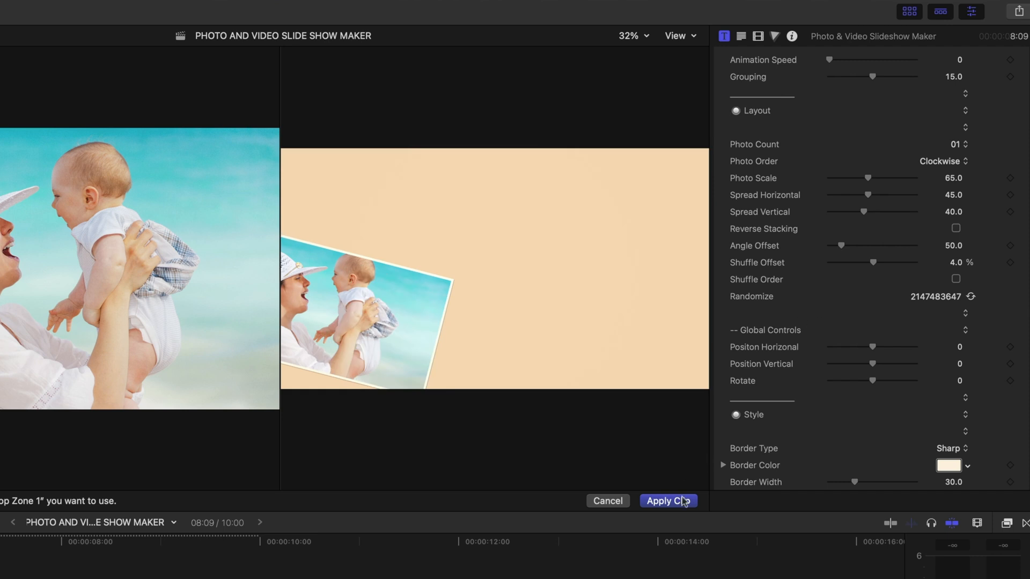
click(669, 501)
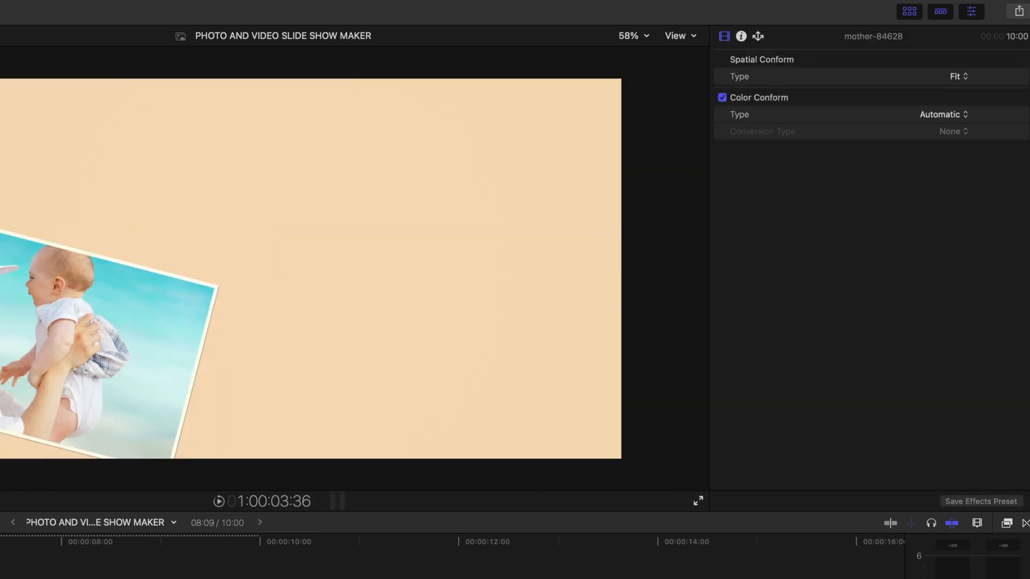
click(724, 36)
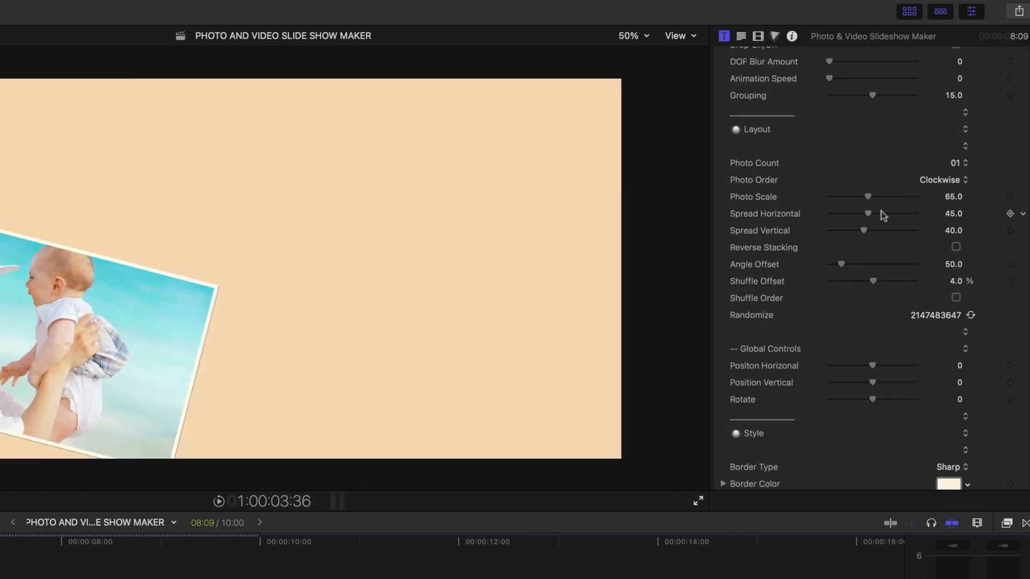
scroll(down, 3)
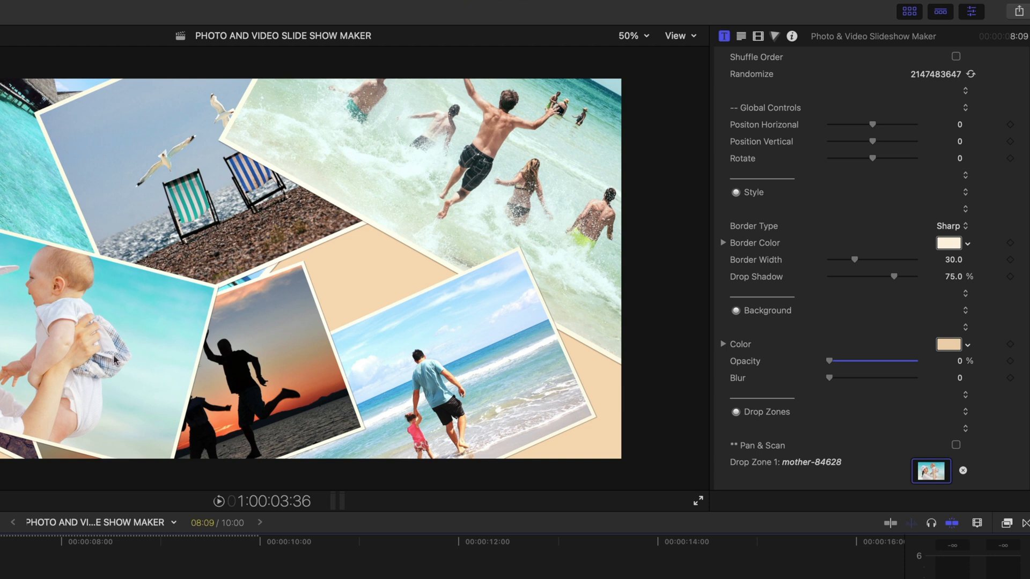
scroll(up, 3)
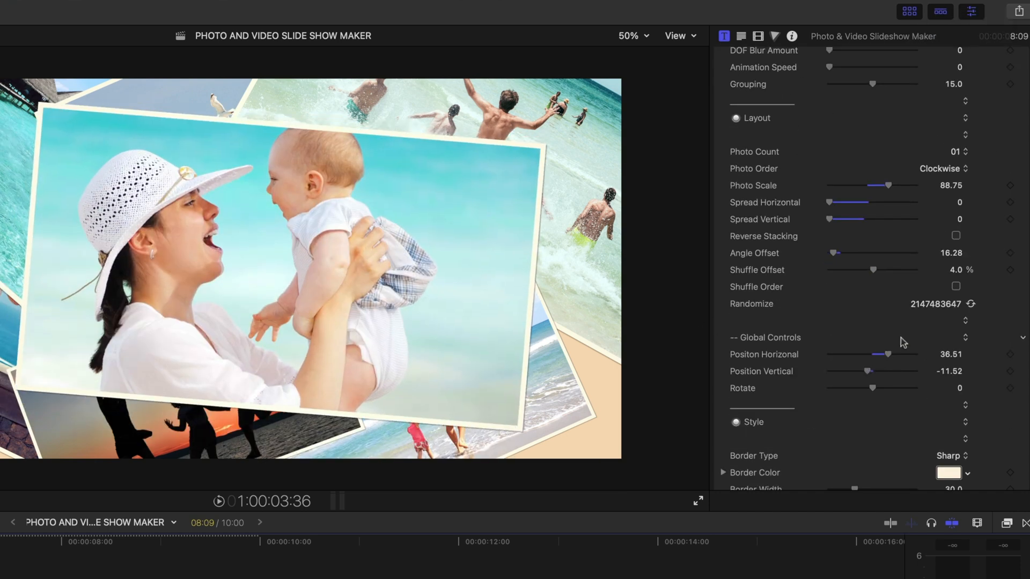
Step: Change the featured photo's Animation Start from Right - Up to None
scroll(up, 3)
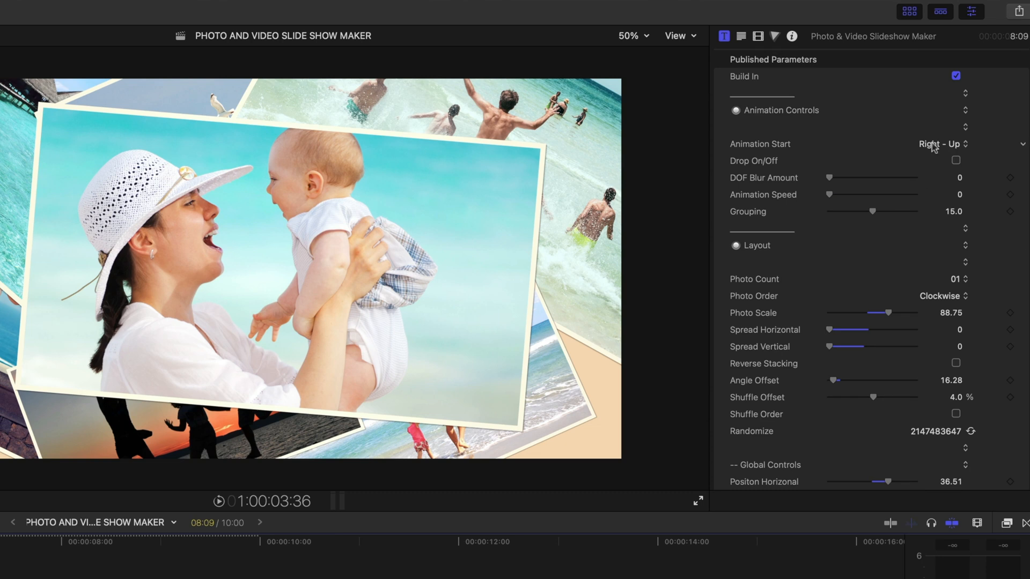
click(941, 143)
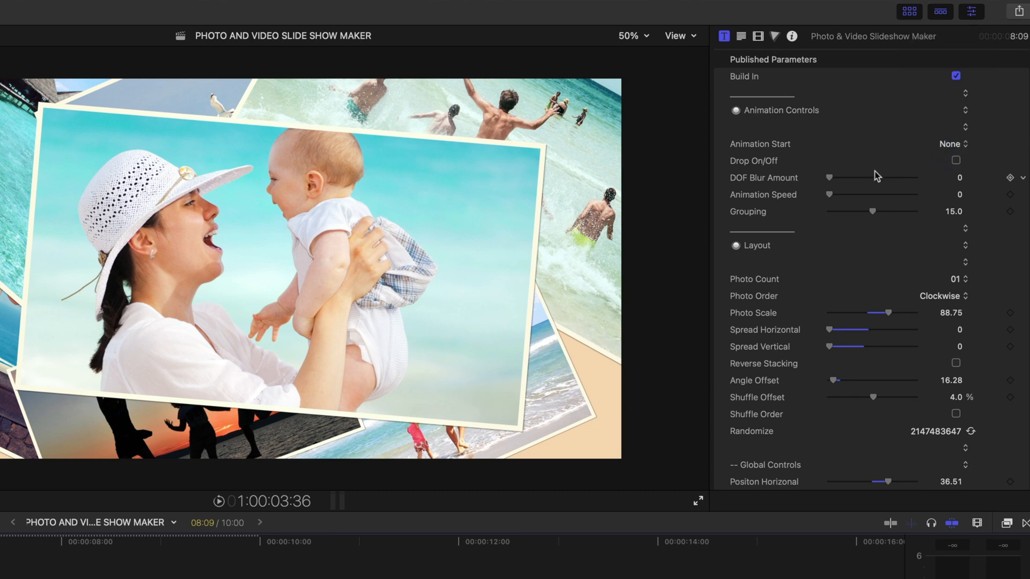
click(955, 159)
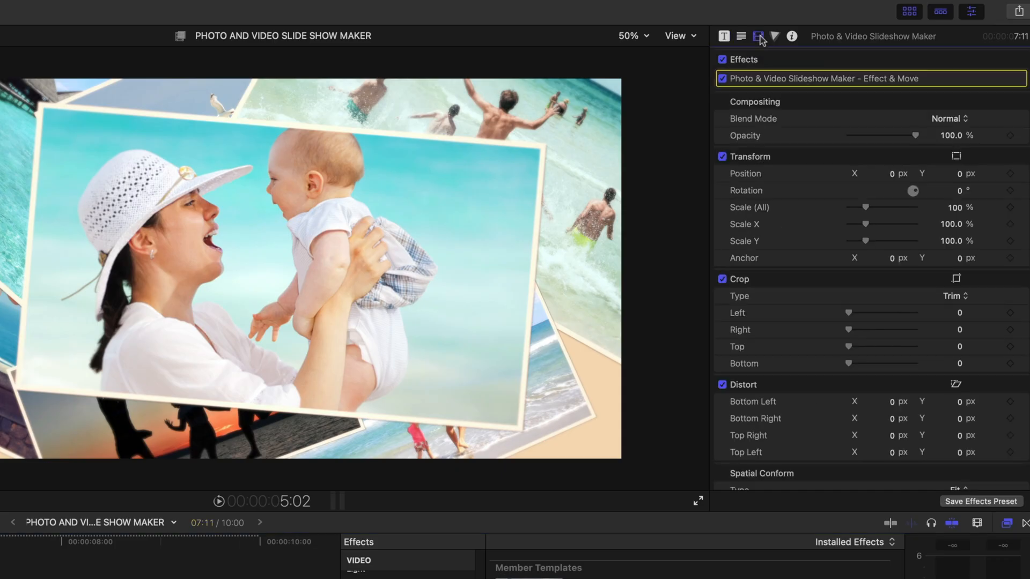
Step: Show the slideshow clip's applied video effects in the Video inspector
click(757, 36)
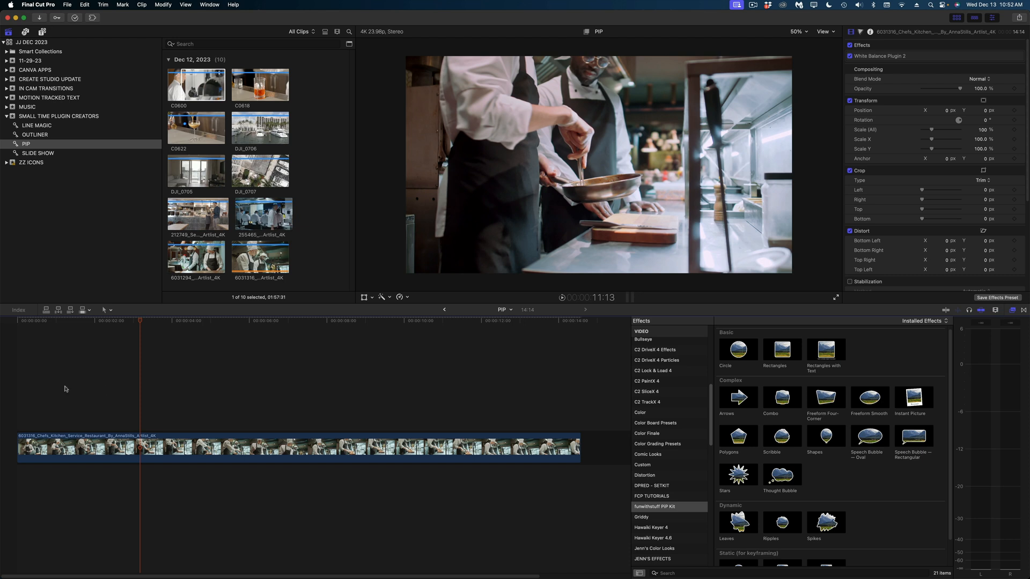
Step: Reveal the Circle effect's parameters, thin the white outline to 12 and keep the medium scale-up animation
click(98, 321)
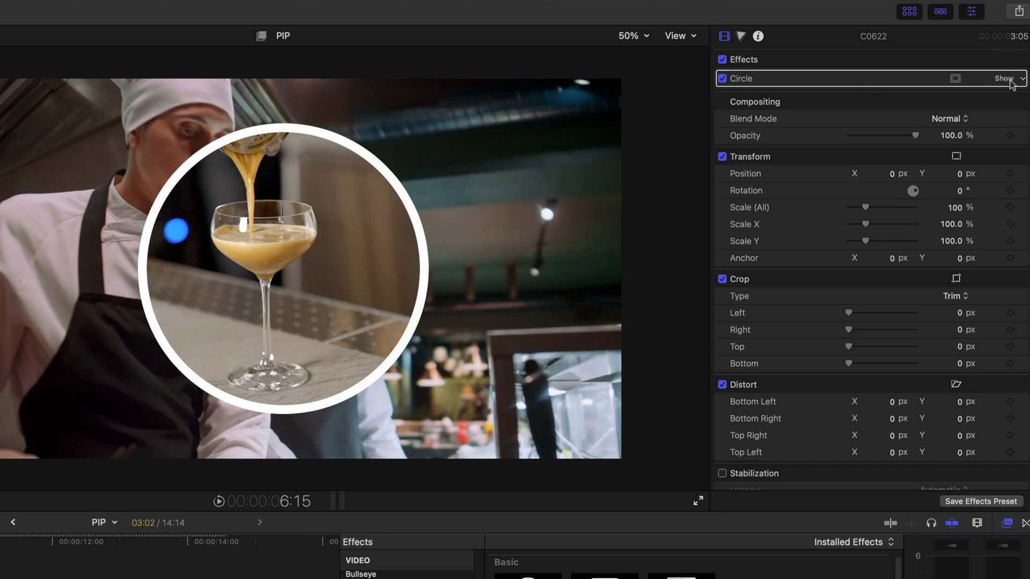
click(1004, 79)
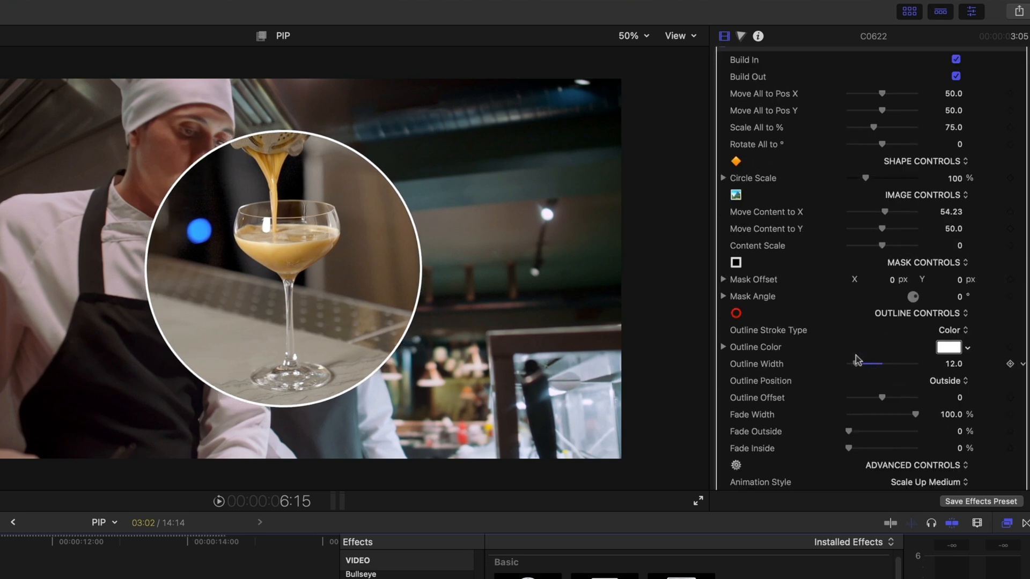
click(924, 482)
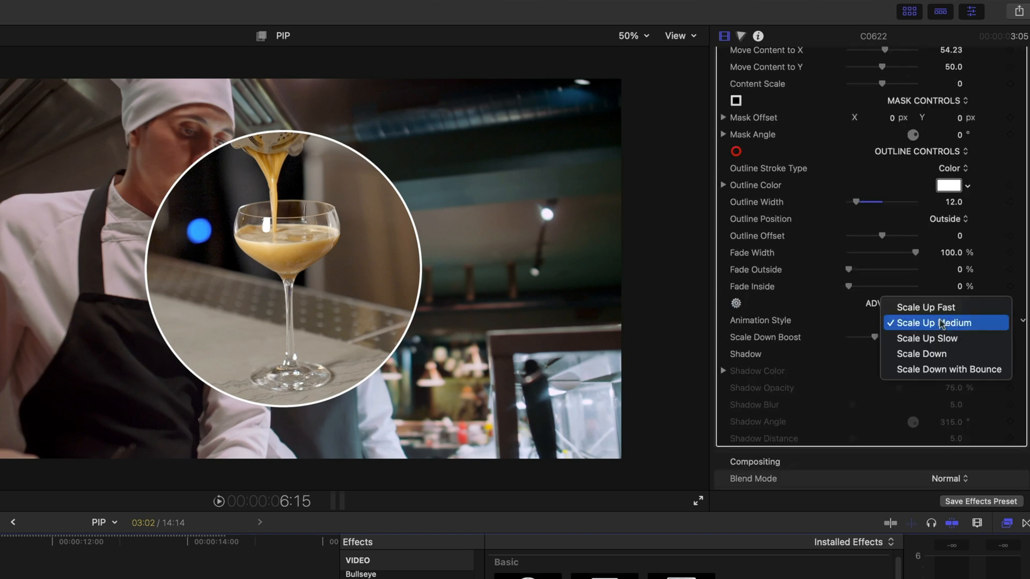
click(927, 323)
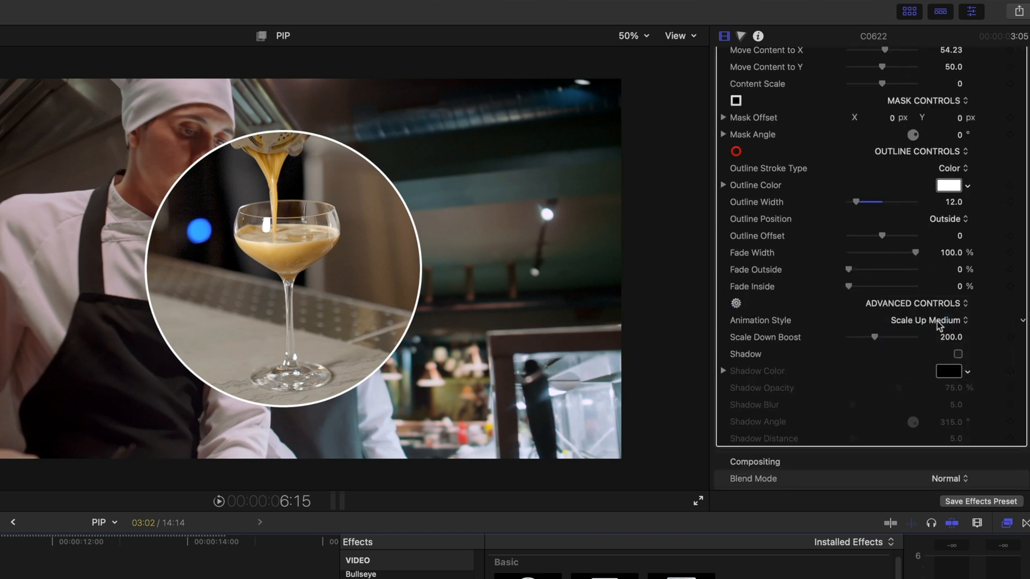
scroll(up, 3)
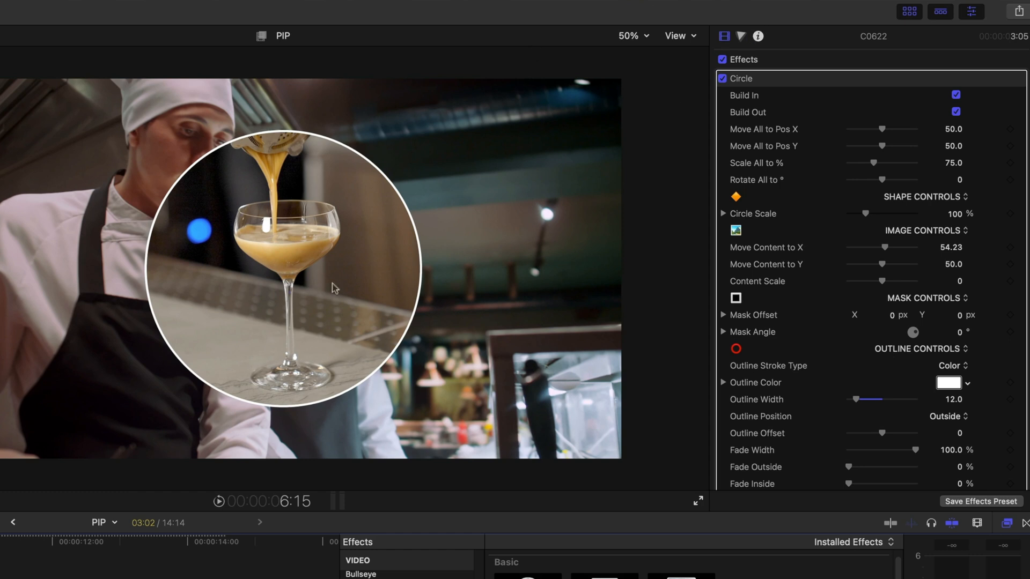
mouse_move(146, 302)
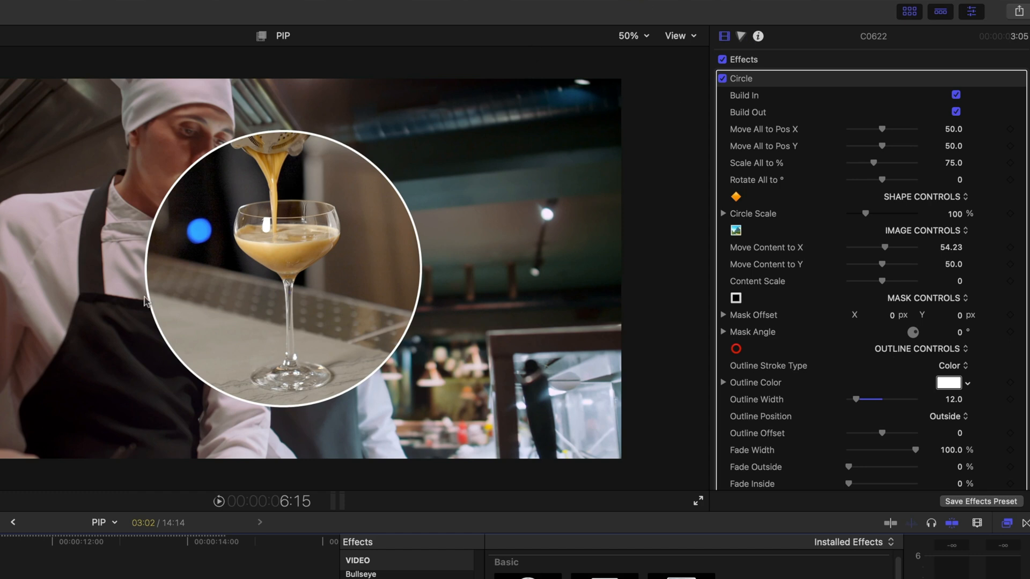